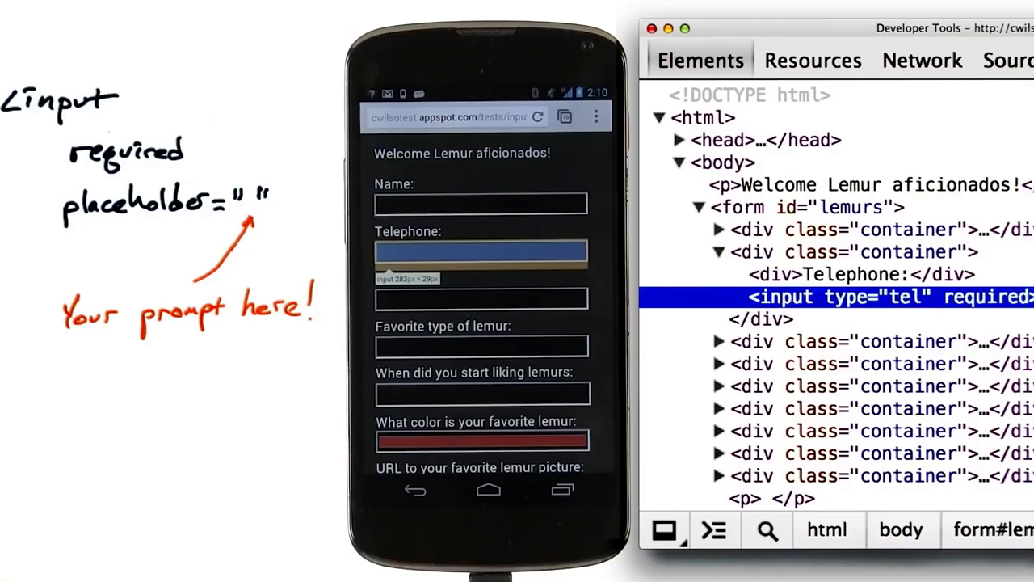
# Step: Focus the required Telephone field on the phone to bring up its keyboard
pyautogui.click(481, 252)
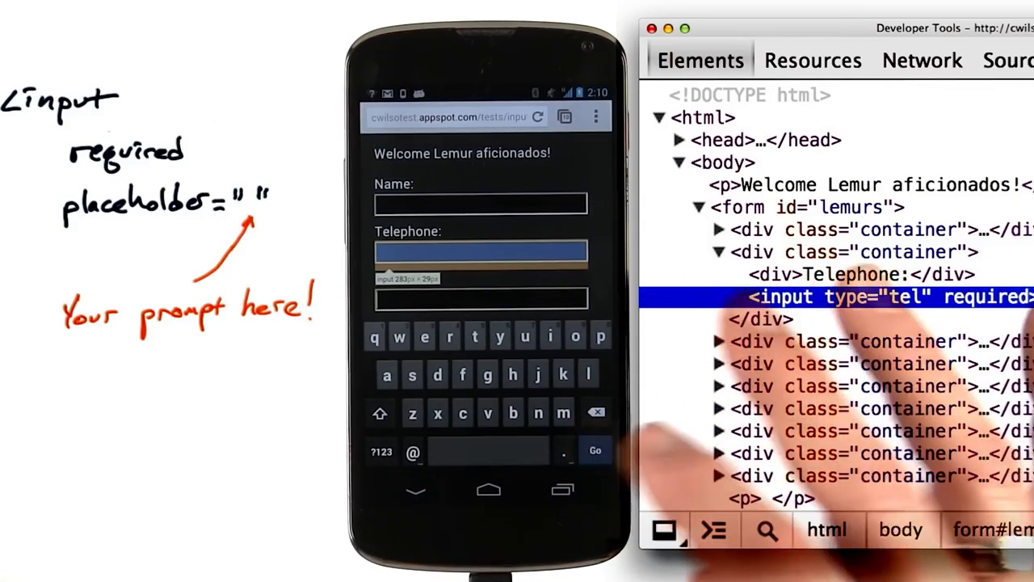
pyautogui.click(481, 251)
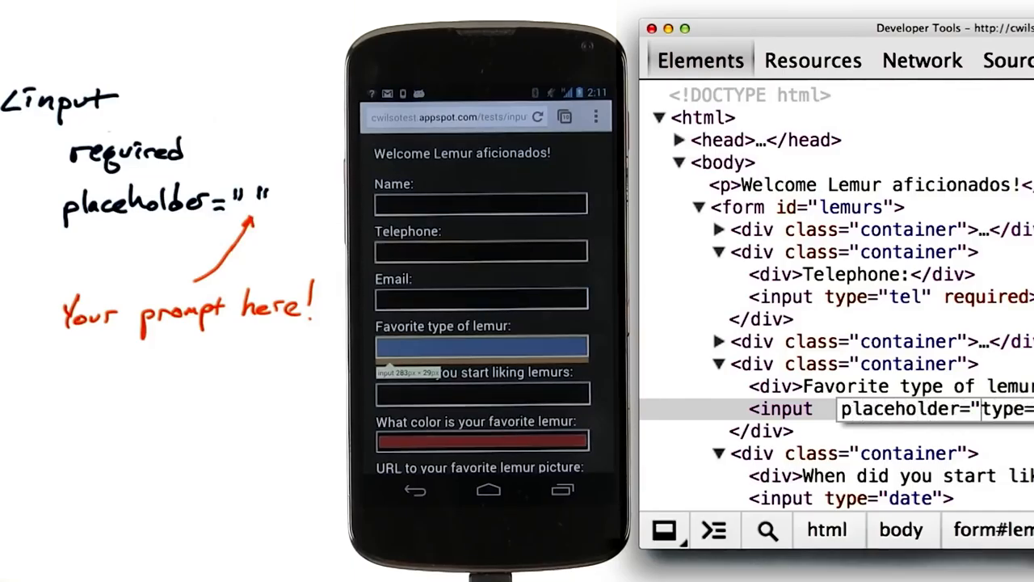
# Step: Set the favorite-lemur placeholder to 'ring-tailed lemur, maybe?' and focus that field on the phone
pyautogui.write('ring-tailed lemur, maybe?"')
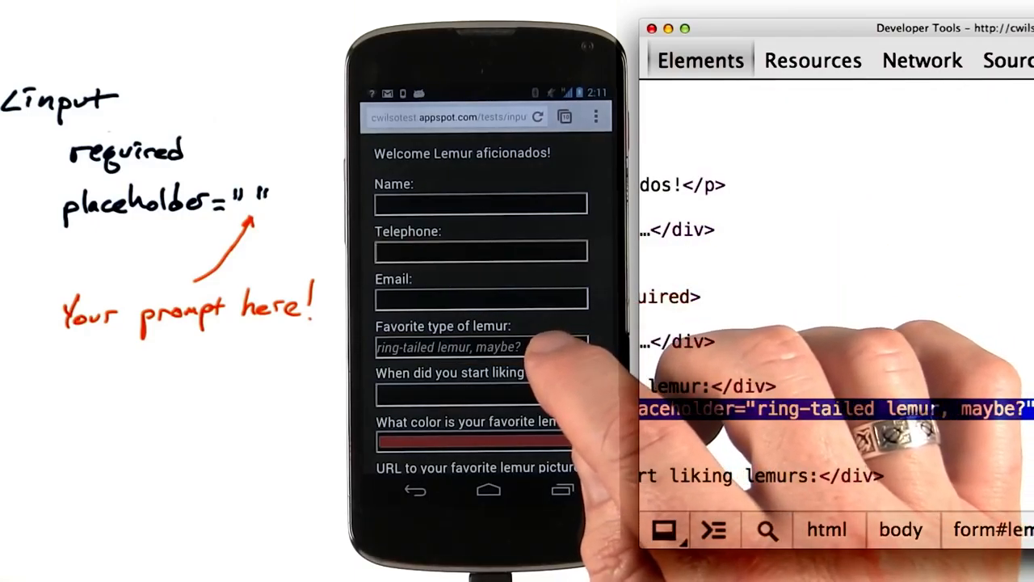
pyautogui.click(481, 347)
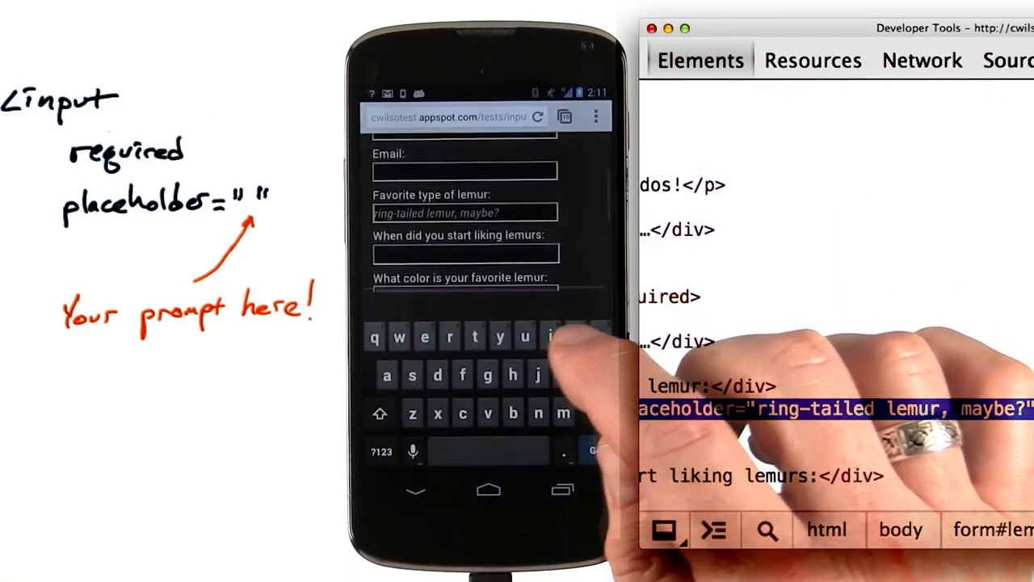